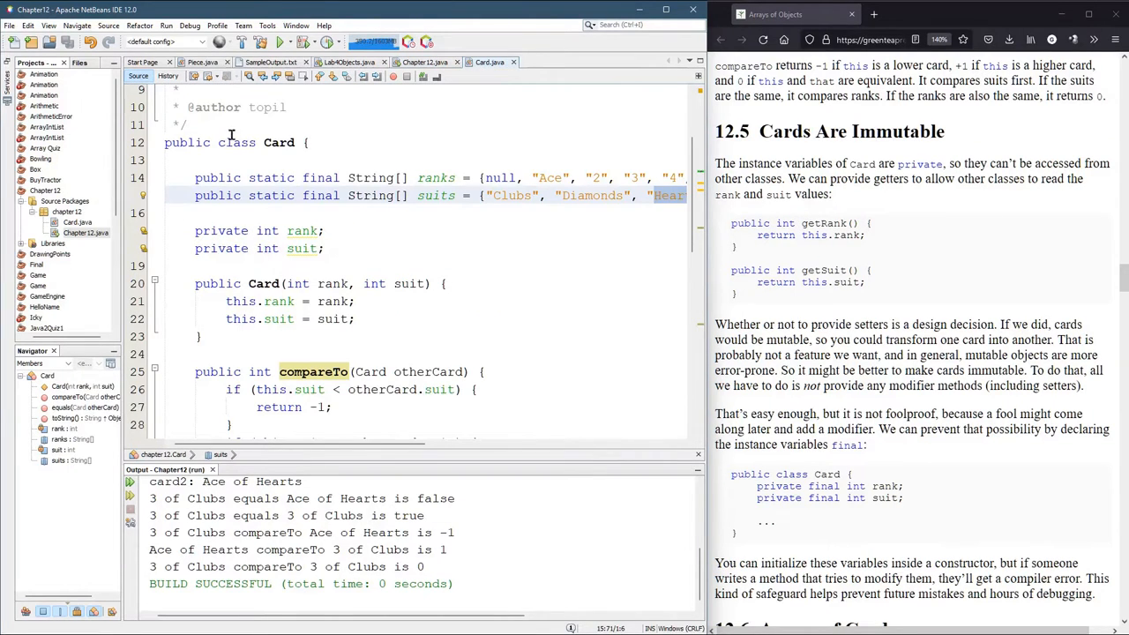
# Step: Write public int getRank() returning this.rank and getSuit() returning this.suit below the fields
pyautogui.moveTo(194, 230); pyautogui.dragTo(324, 247)
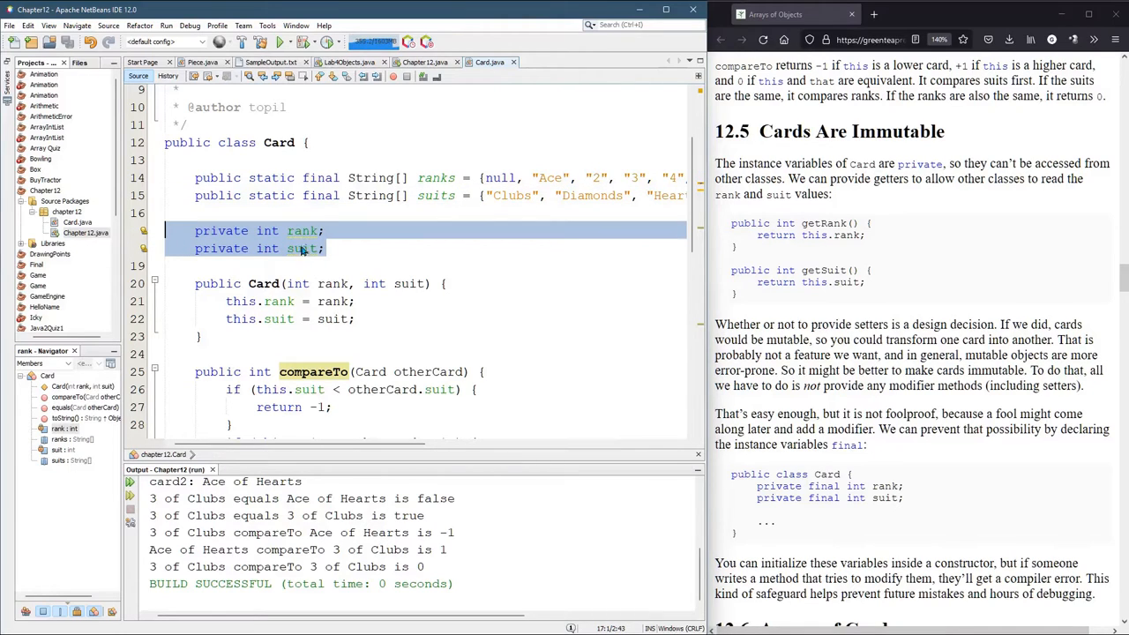
pyautogui.click(221, 229)
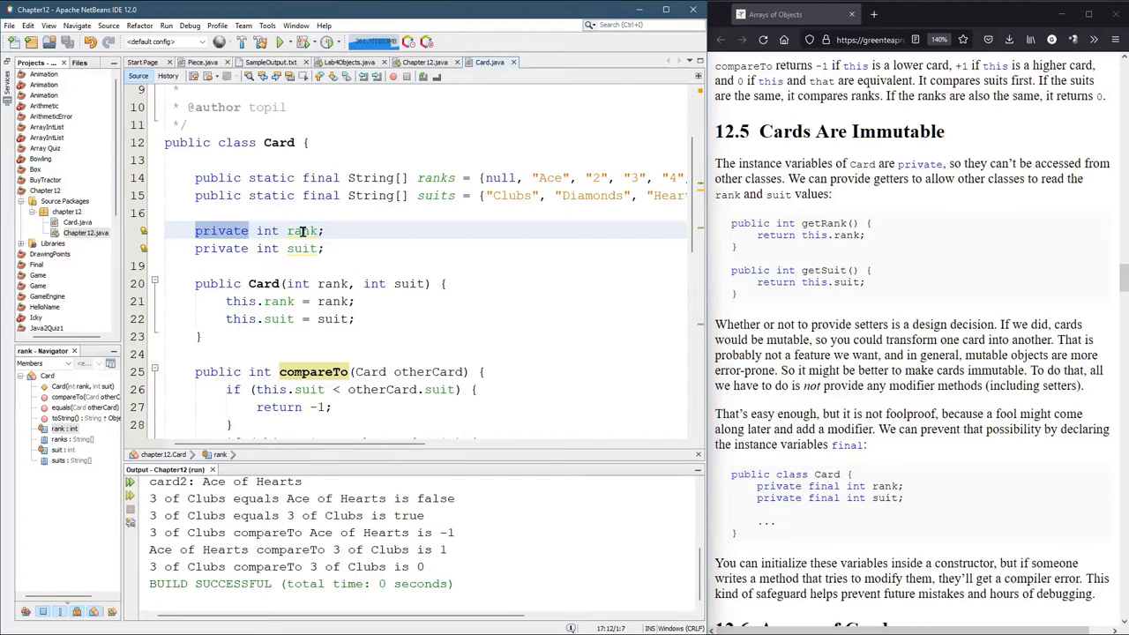
pyautogui.moveTo(303, 247)
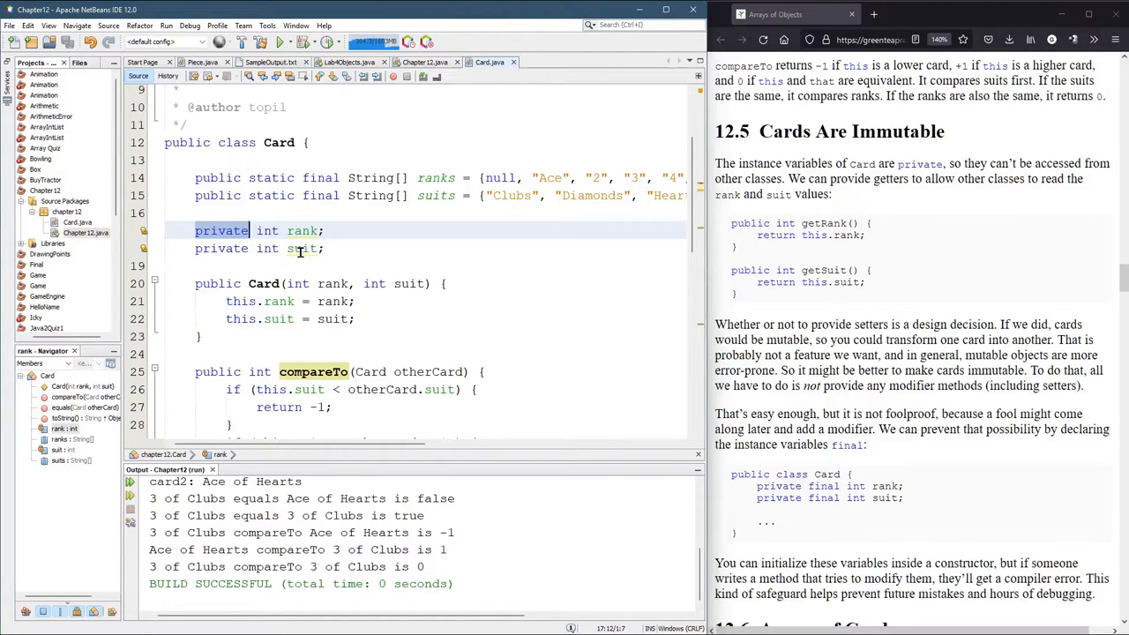
pyautogui.click(251, 230)
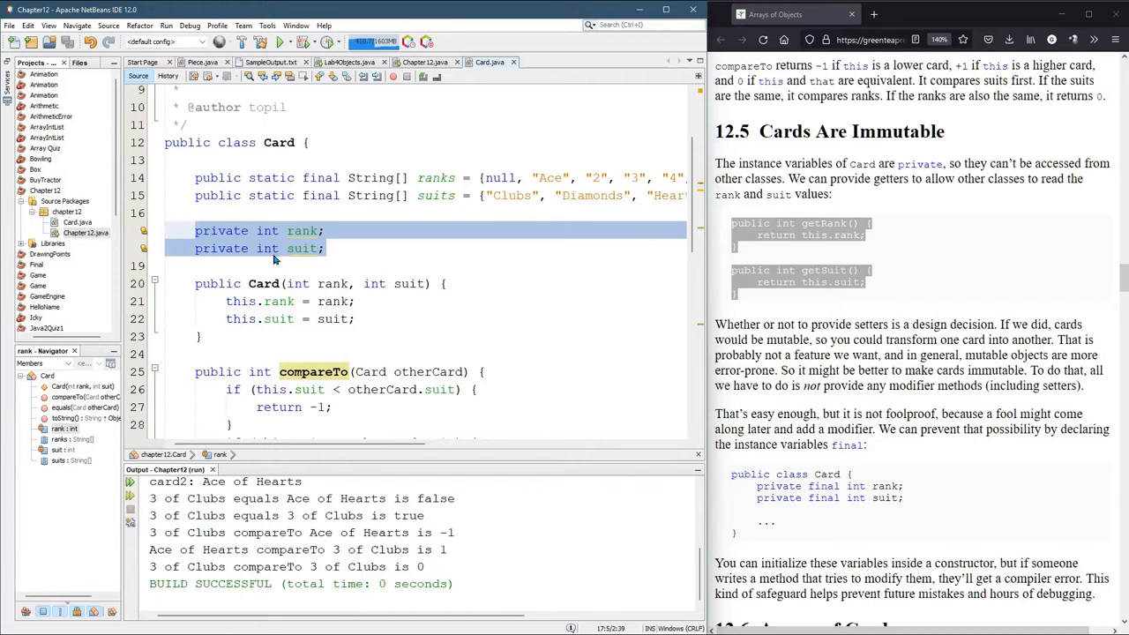
pyautogui.click(326, 247)
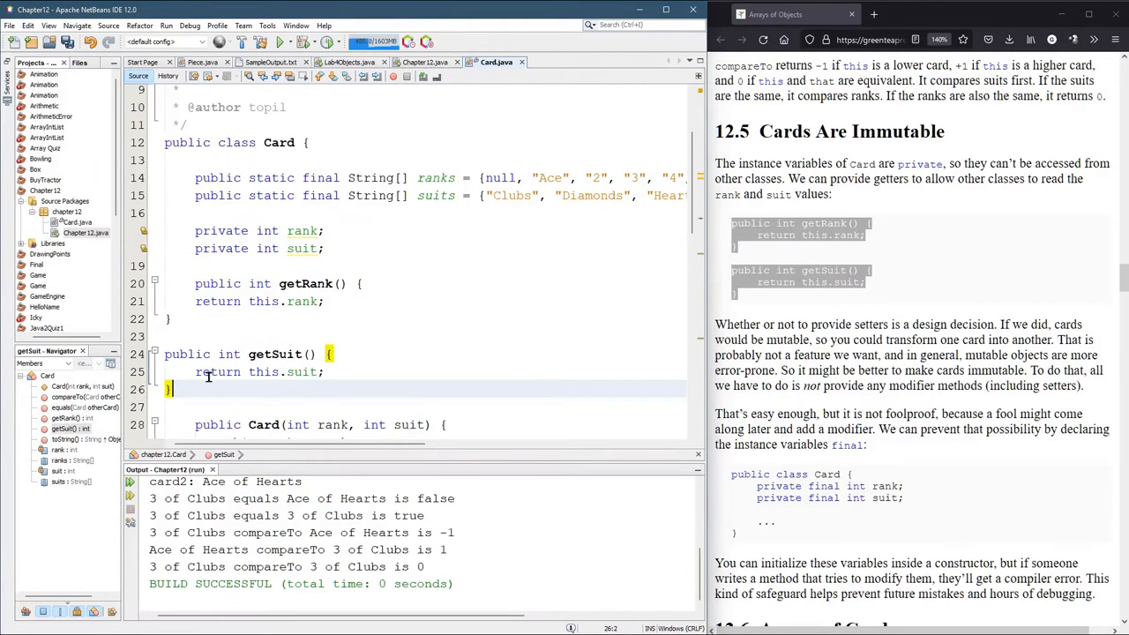
pyautogui.moveTo(194, 283); pyautogui.dragTo(171, 390)
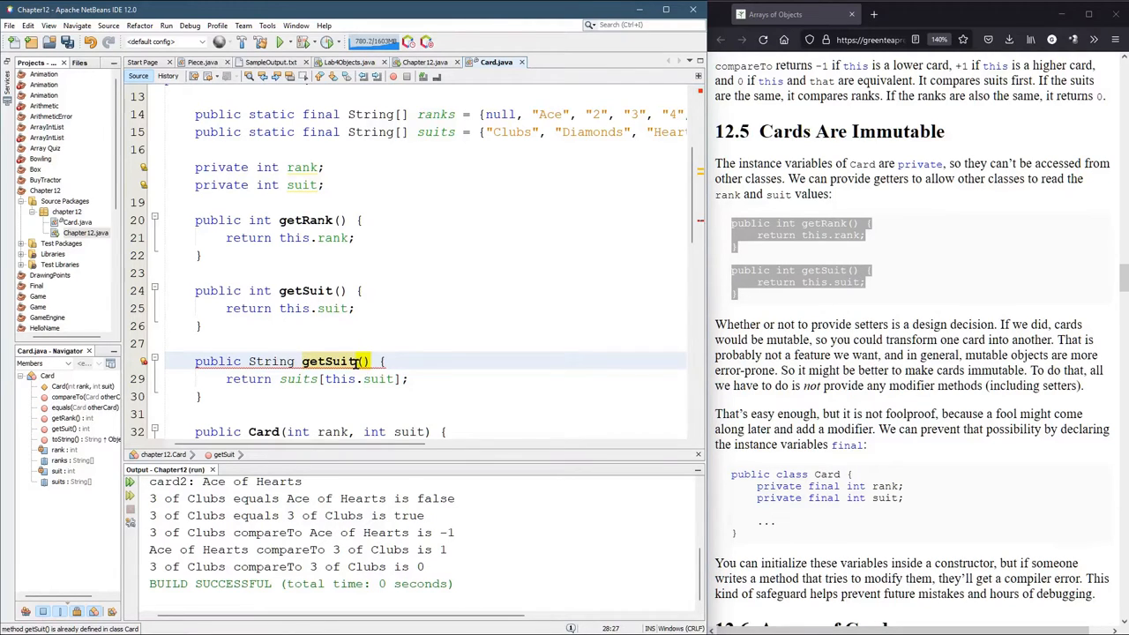
# Step: Rename the duplicate String method to getSuitString(), returning suits[this.suit]
pyautogui.write('String')
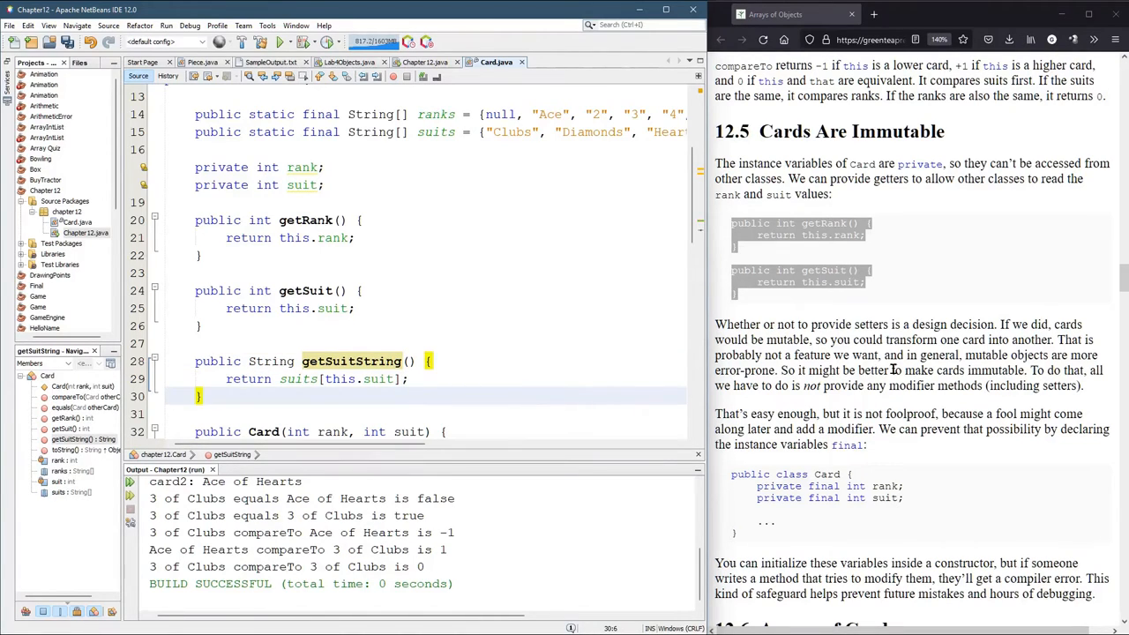
pyautogui.scroll(-3)
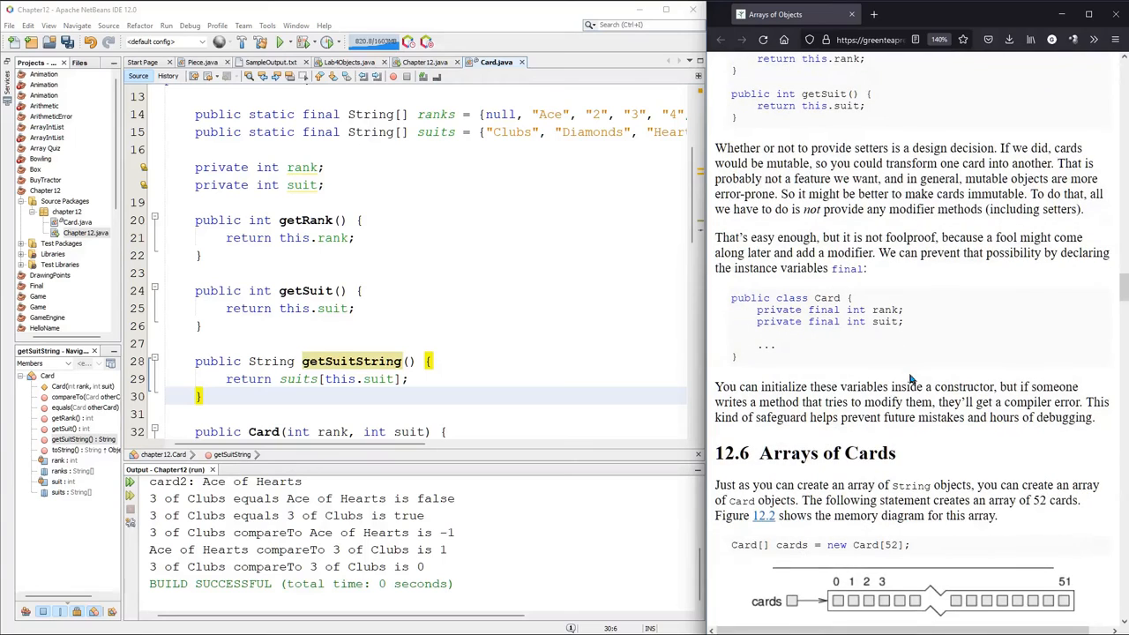
# Step: Declare the rank and suit fields private final int, following the book example
pyautogui.doubleClick(773, 311)
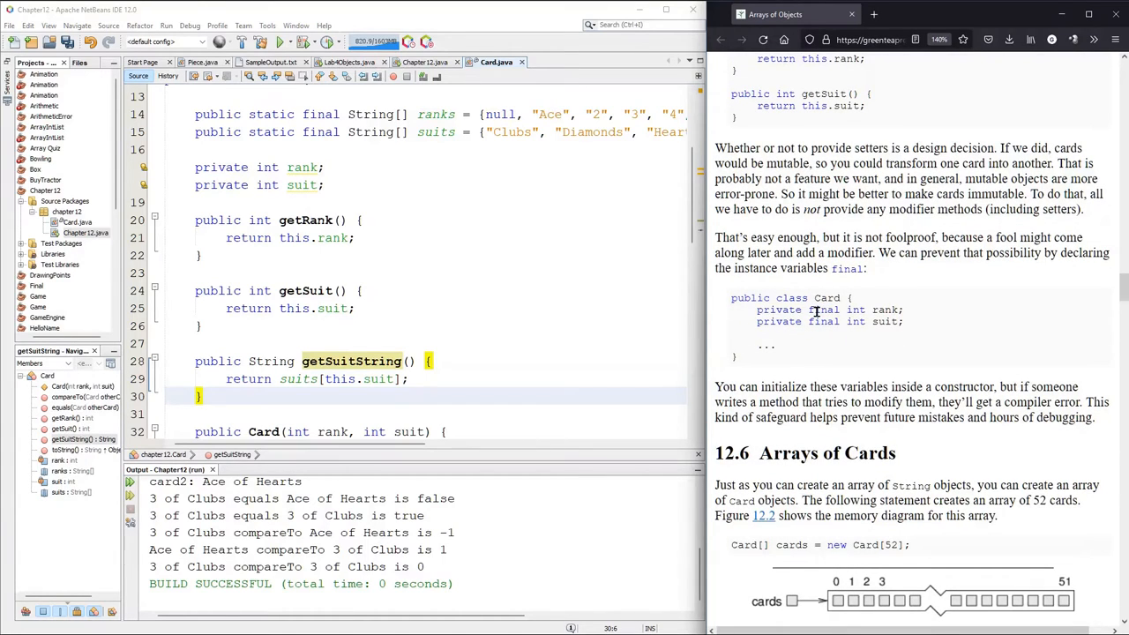
pyautogui.doubleClick(824, 310)
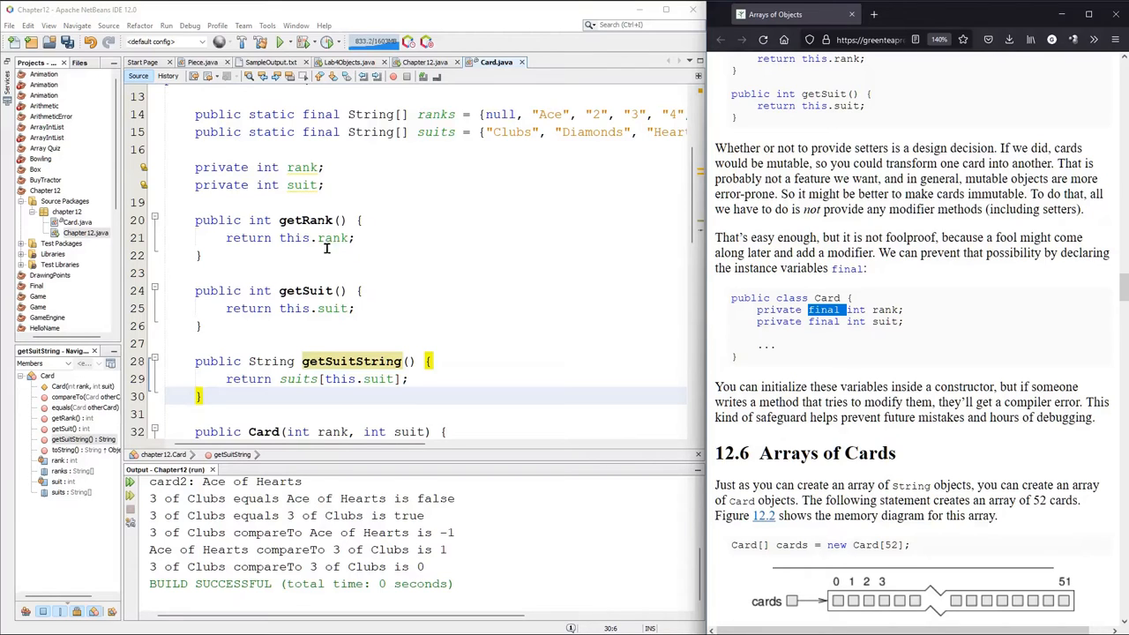
pyautogui.write('final')
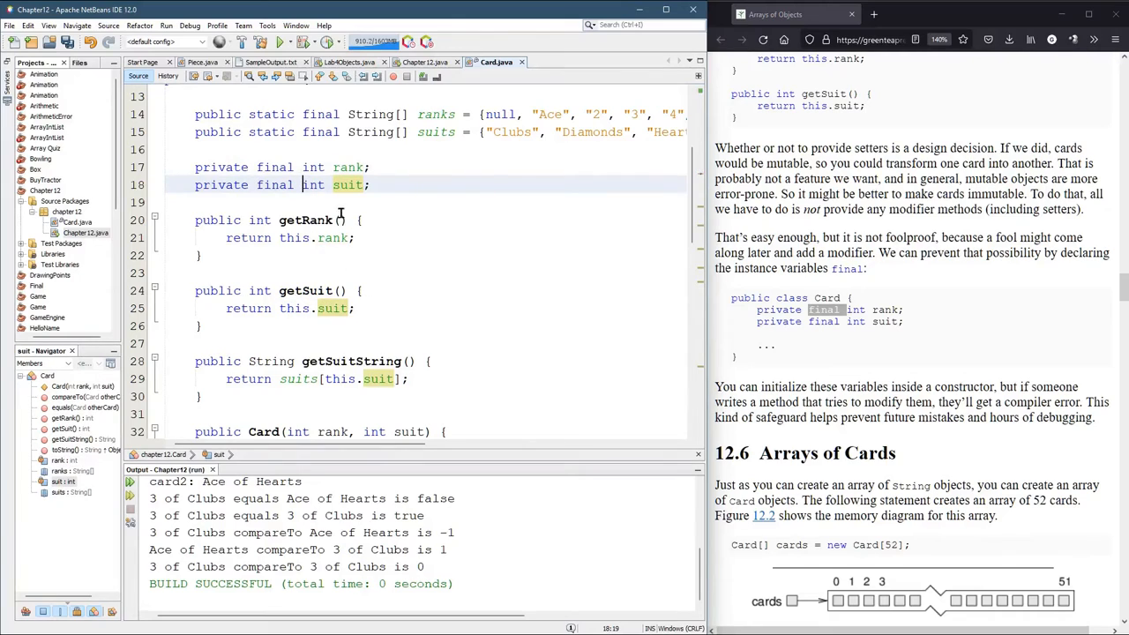
pyautogui.moveTo(476, 280)
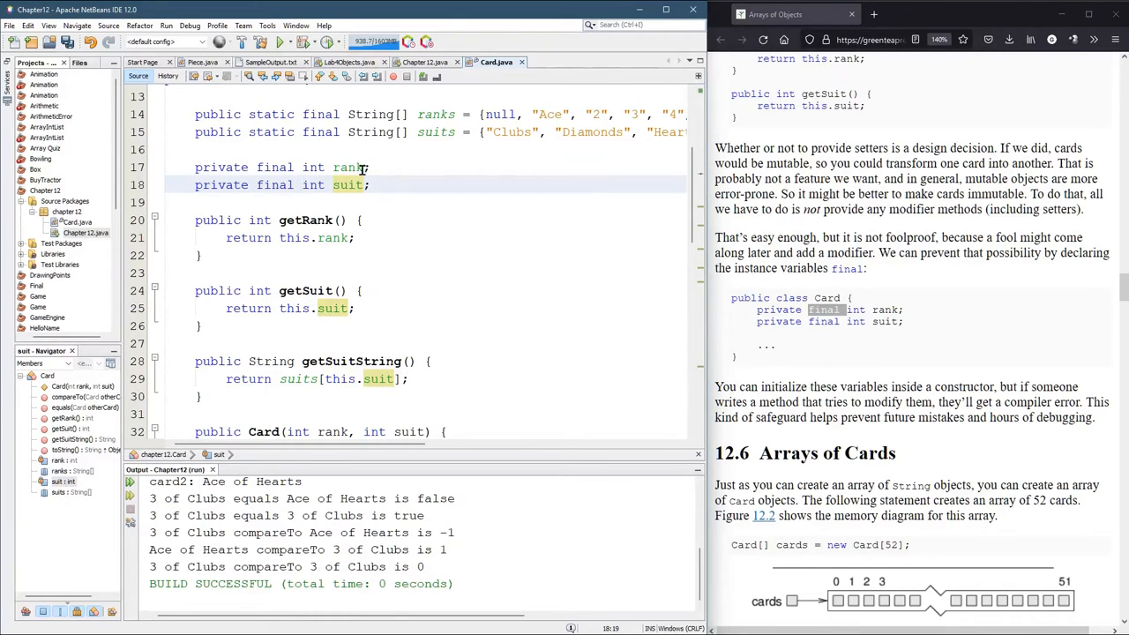
pyautogui.click(349, 166)
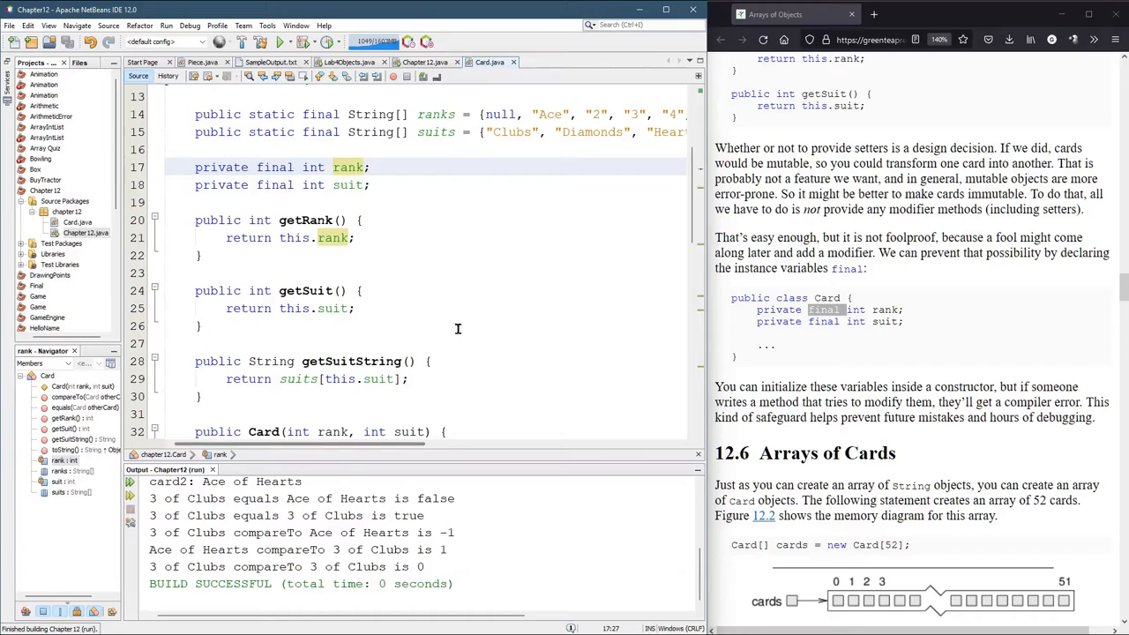
pyautogui.click(256, 289)
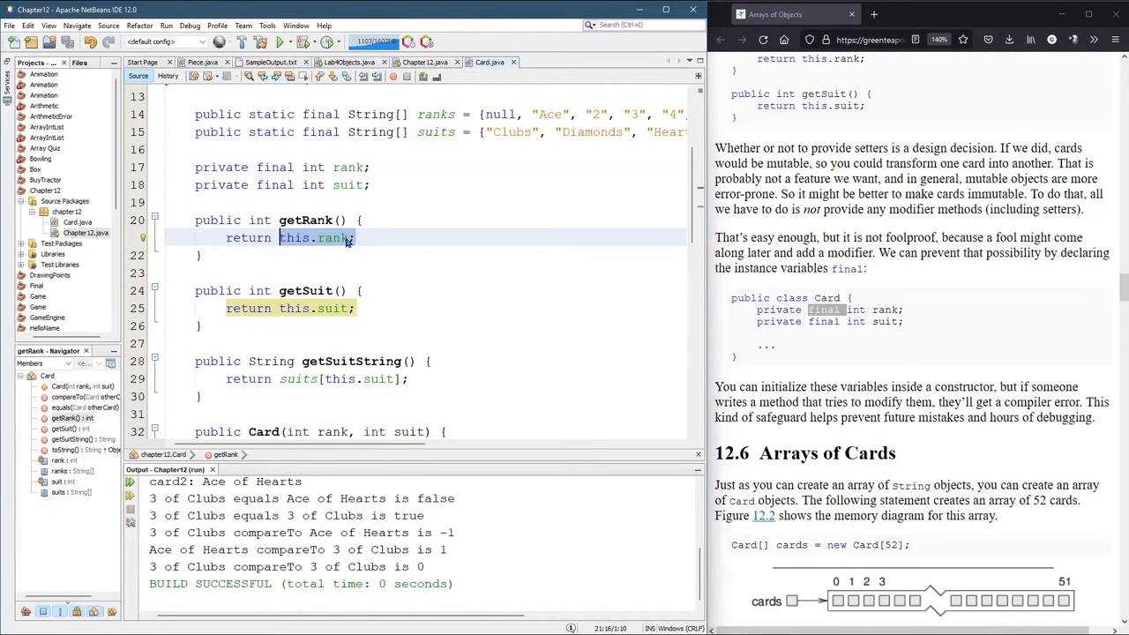
pyautogui.click(410, 377)
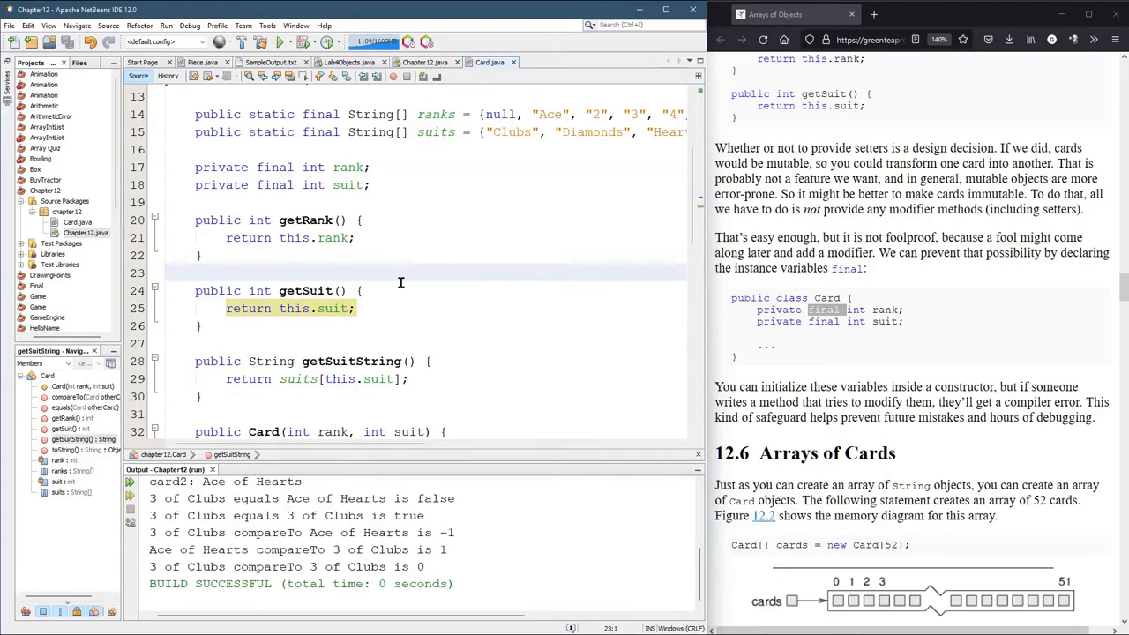
pyautogui.click(370, 166)
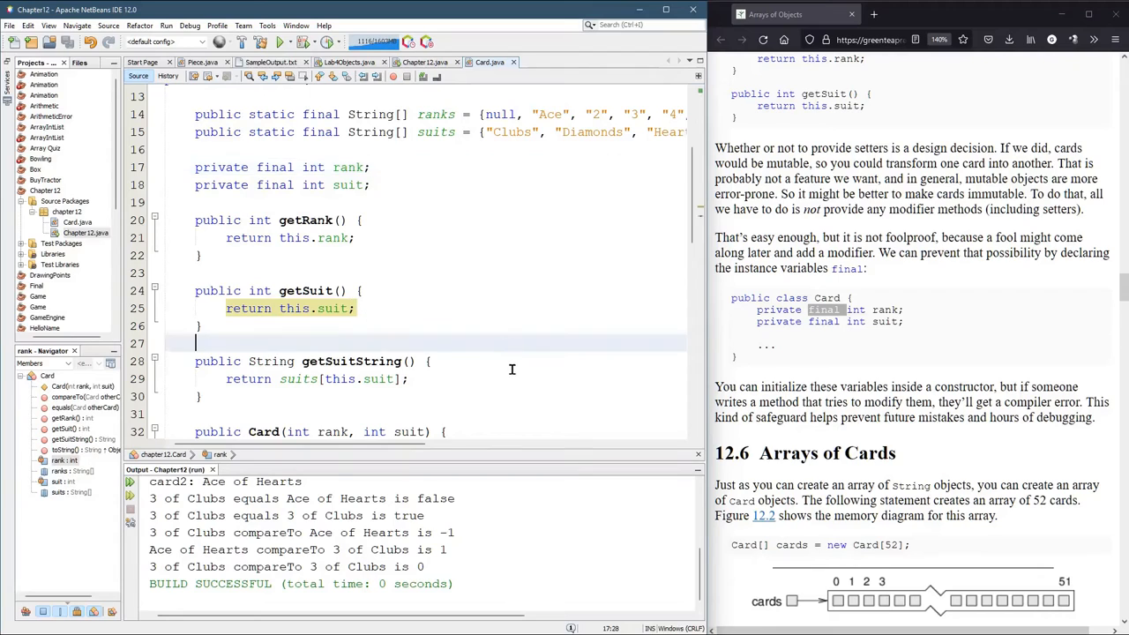
pyautogui.scroll(-3)
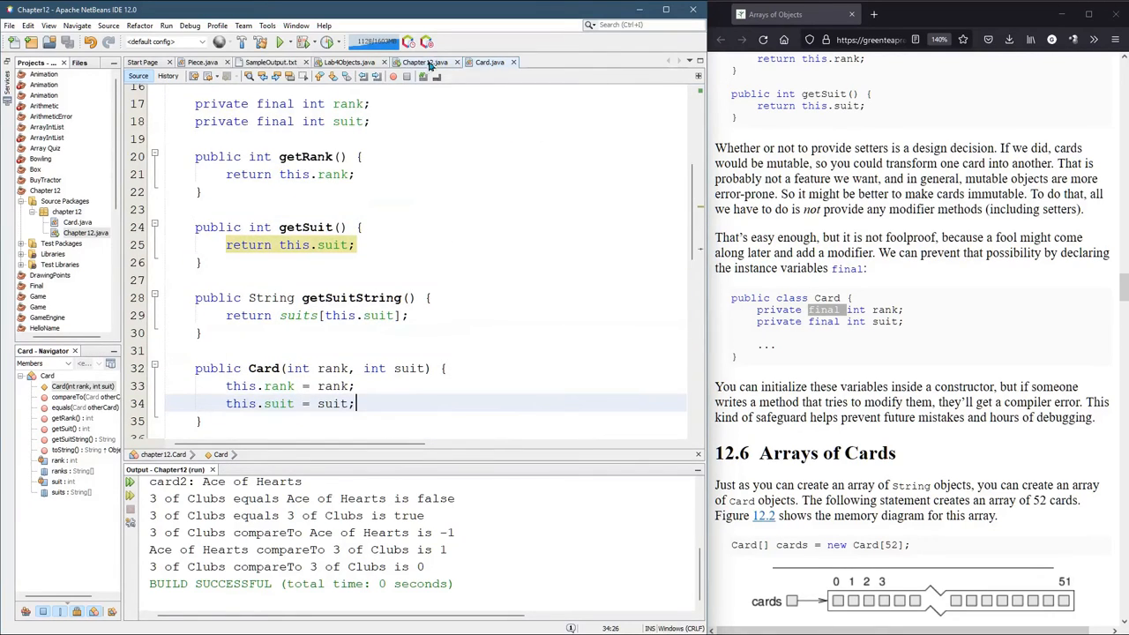
pyautogui.click(424, 62)
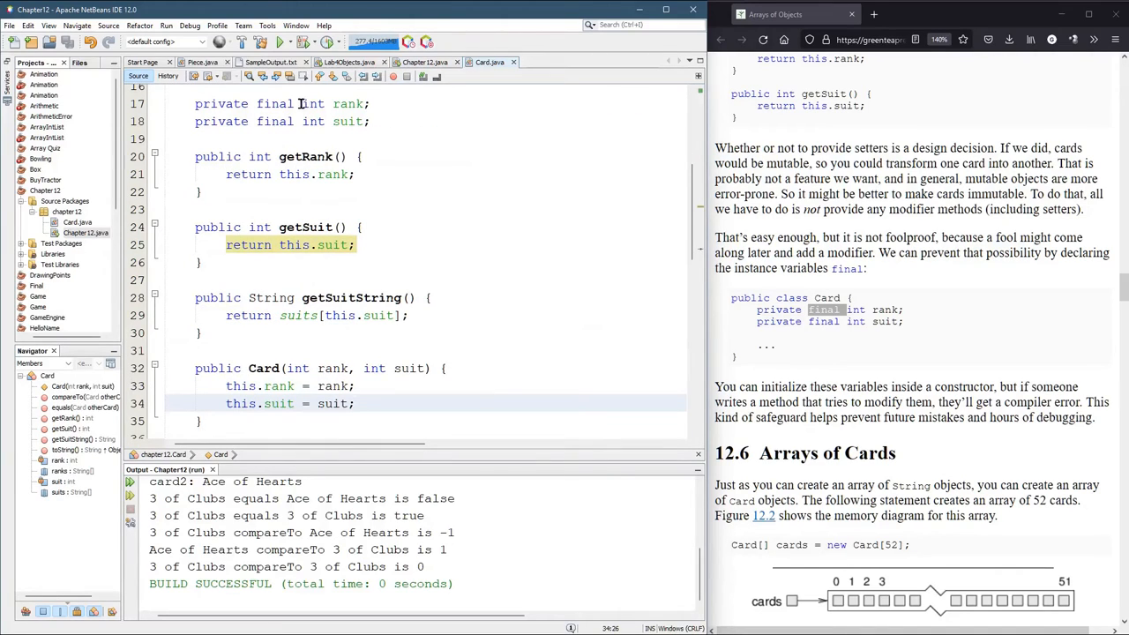
pyautogui.doubleClick(345, 120)
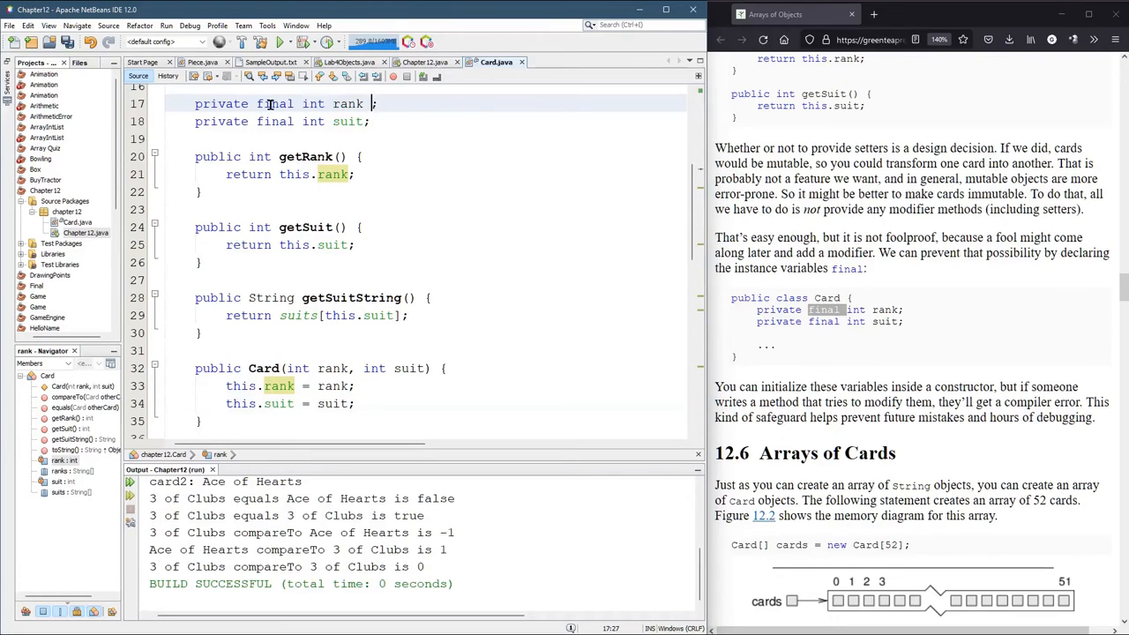
pyautogui.write('= 0')
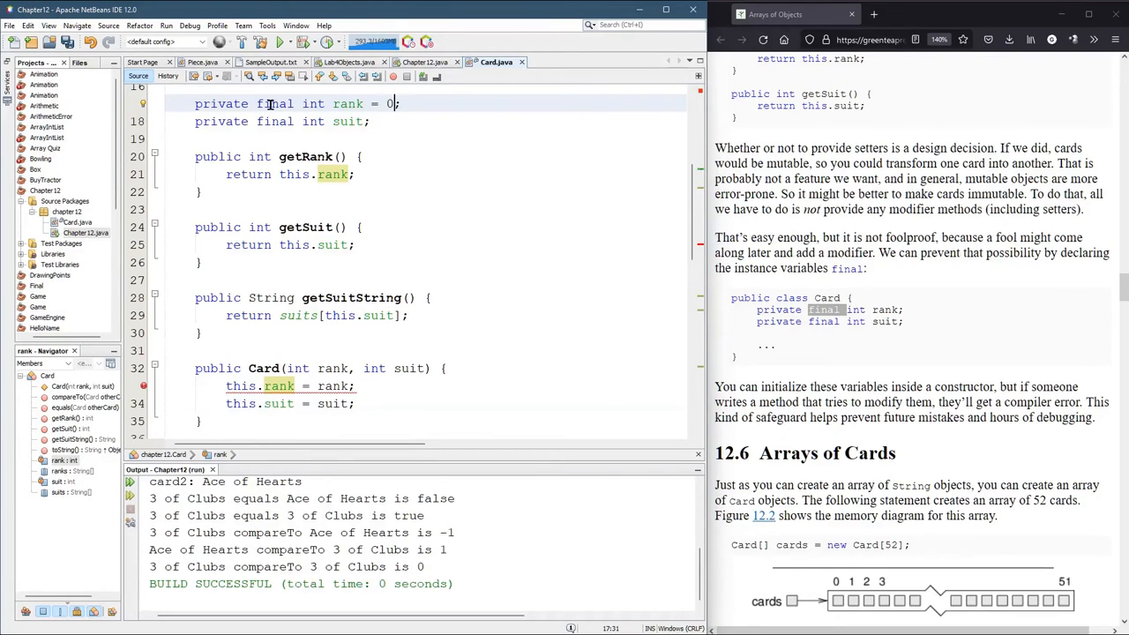
pyautogui.write('2')
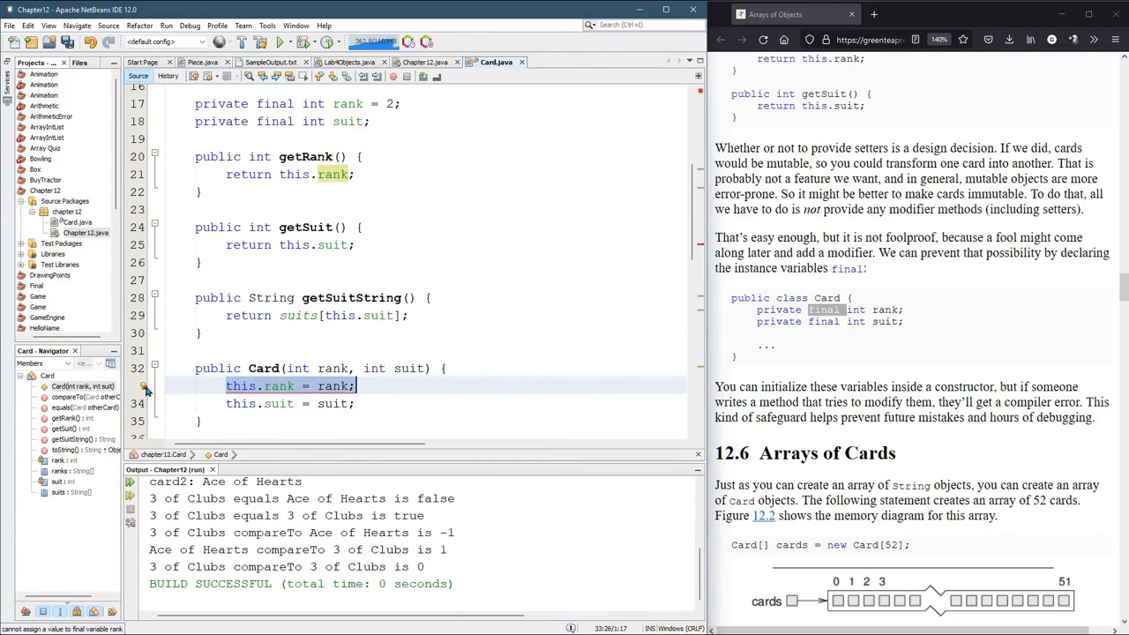
pyautogui.click(145, 386)
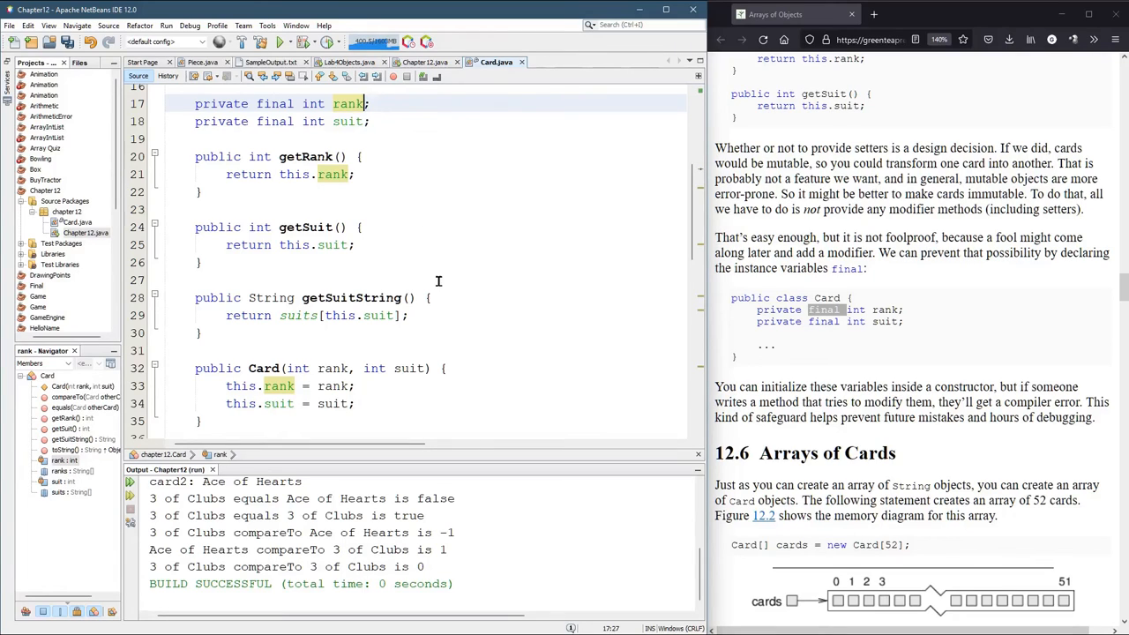
pyautogui.moveTo(465, 335)
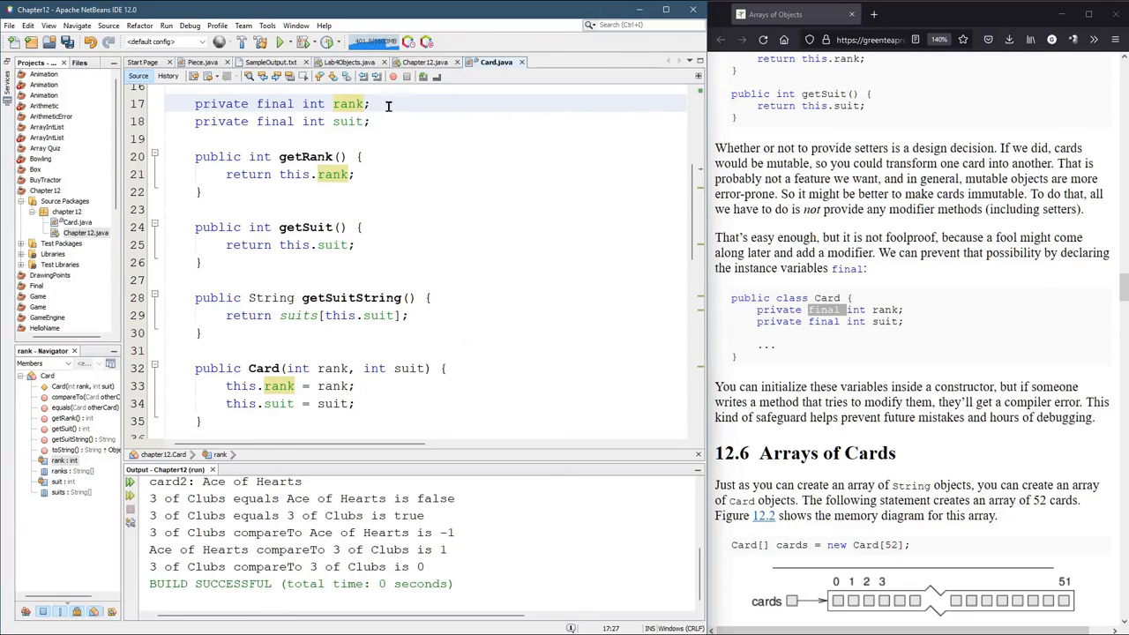
pyautogui.doubleClick(349, 104)
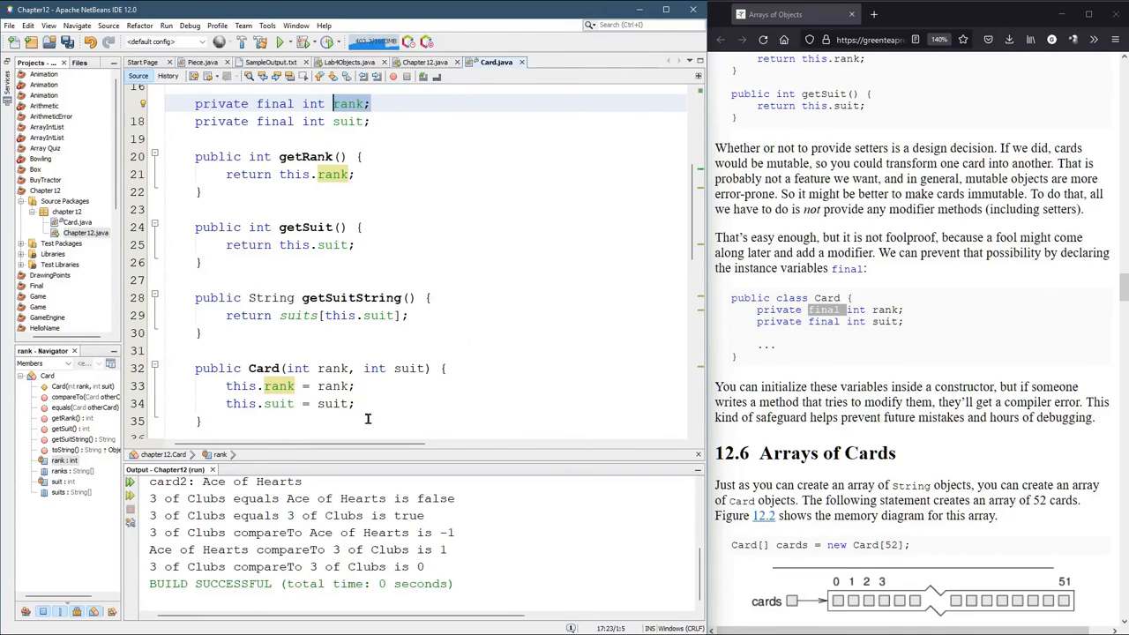